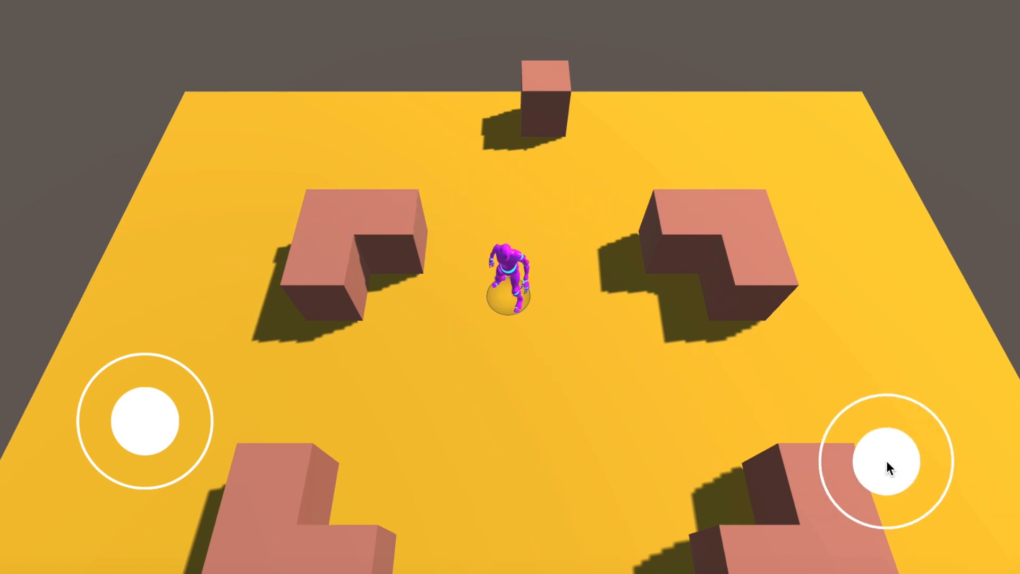
Step: Drag the right attack joystick to aim and fire the player's shot in Play mode
{"action": "left_click_drag", "start_coordinate": [891, 463], "coordinate": [917, 514]}
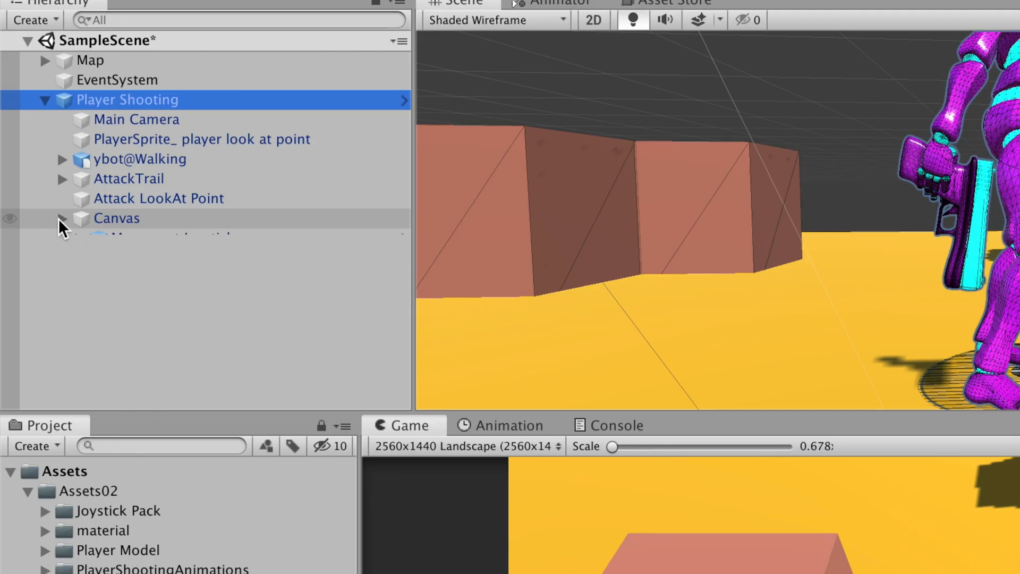
Step: Select Canvas under Player Shooting and bring up the Hierarchy context menu to collapse it
{"action": "left_click", "coordinate": [117, 219]}
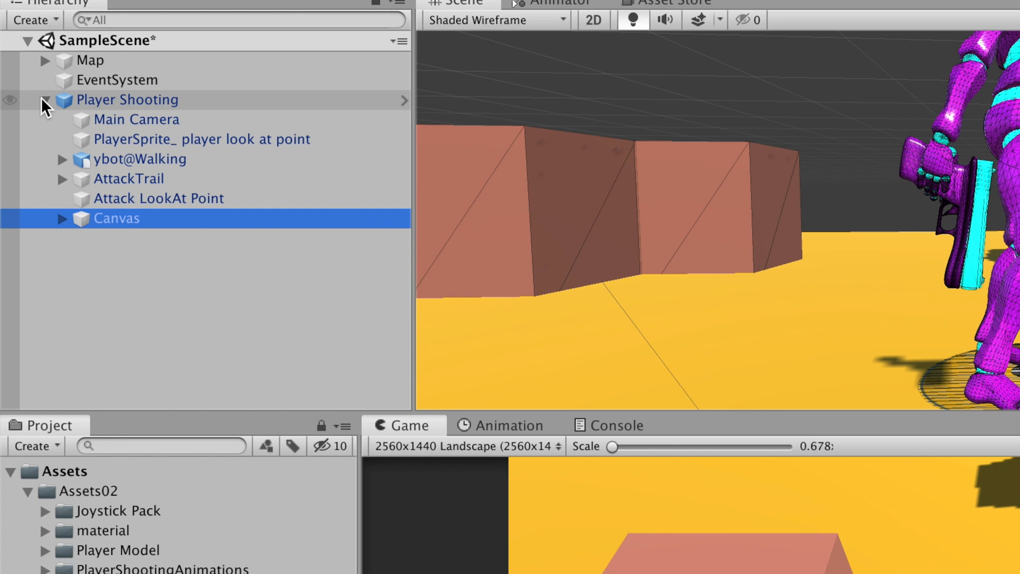
{"action": "right_click", "coordinate": [128, 100]}
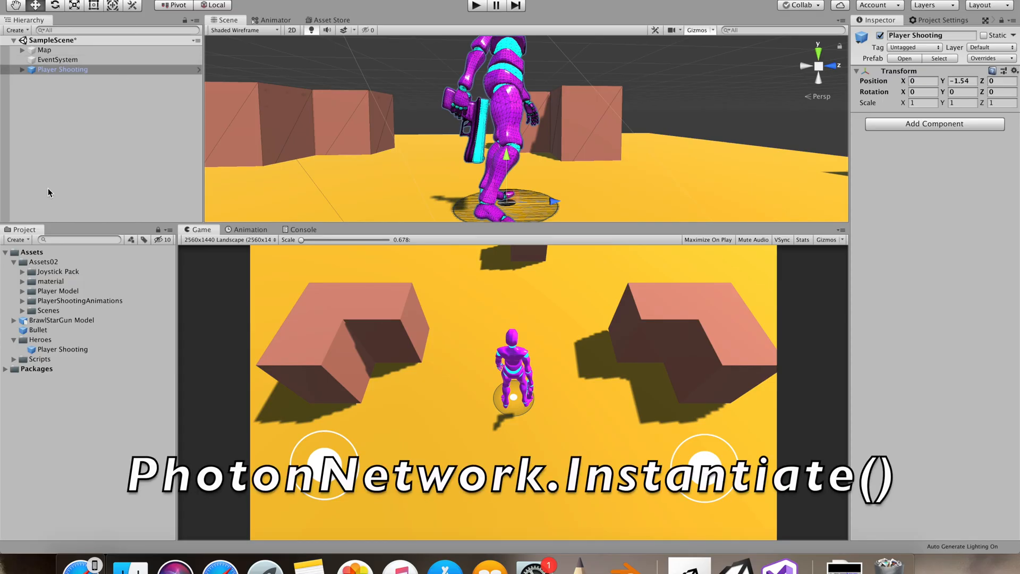
Step: Rename the PlayerAttacking script to PlayerAttacking_Shoot in the Heroes folder
{"action": "left_click", "coordinate": [63, 349]}
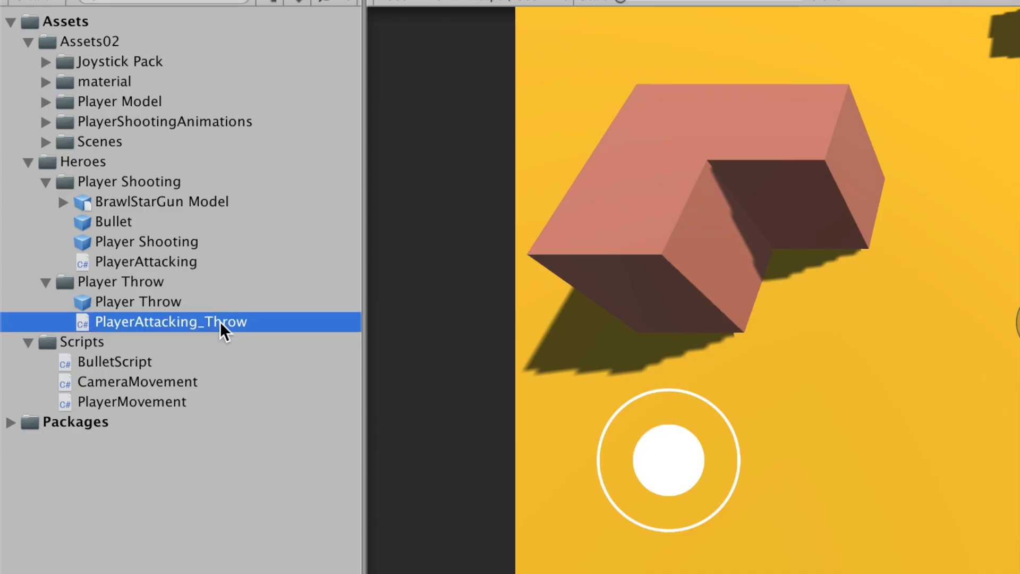
{"action": "left_click", "coordinate": [145, 261]}
{"action": "type", "text": "_"}
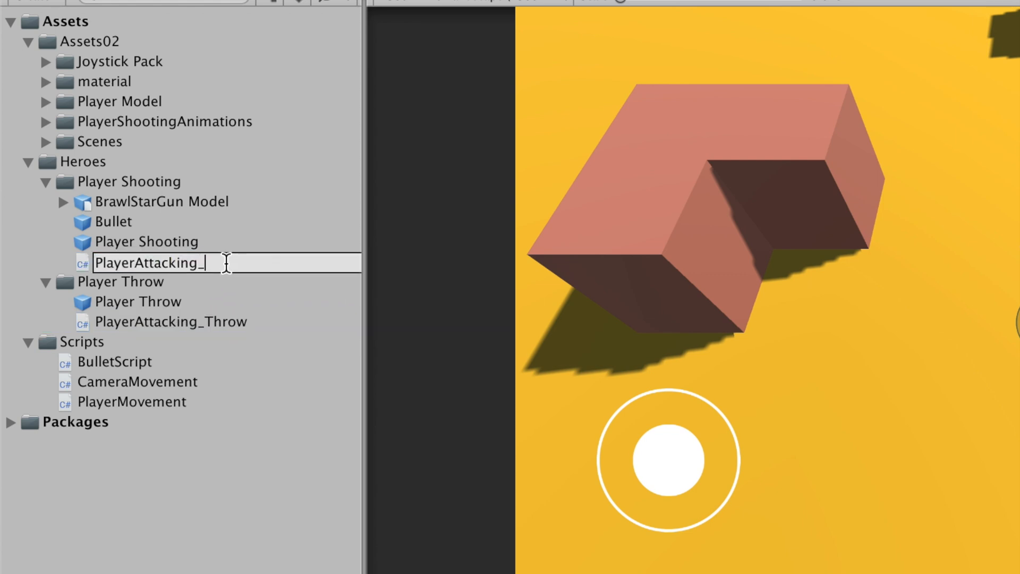
{"action": "type", "text": "Shoot"}
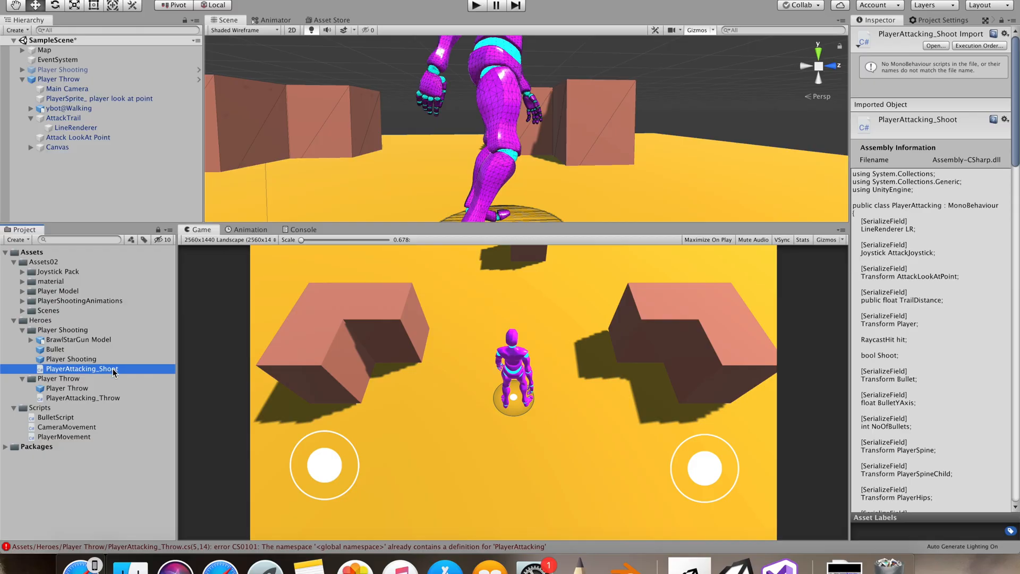
Step: In FloatingJoystick.cs replace the PlayerAttacking_Shoot field with a Transform Player
{"action": "double_click", "coordinate": [81, 369]}
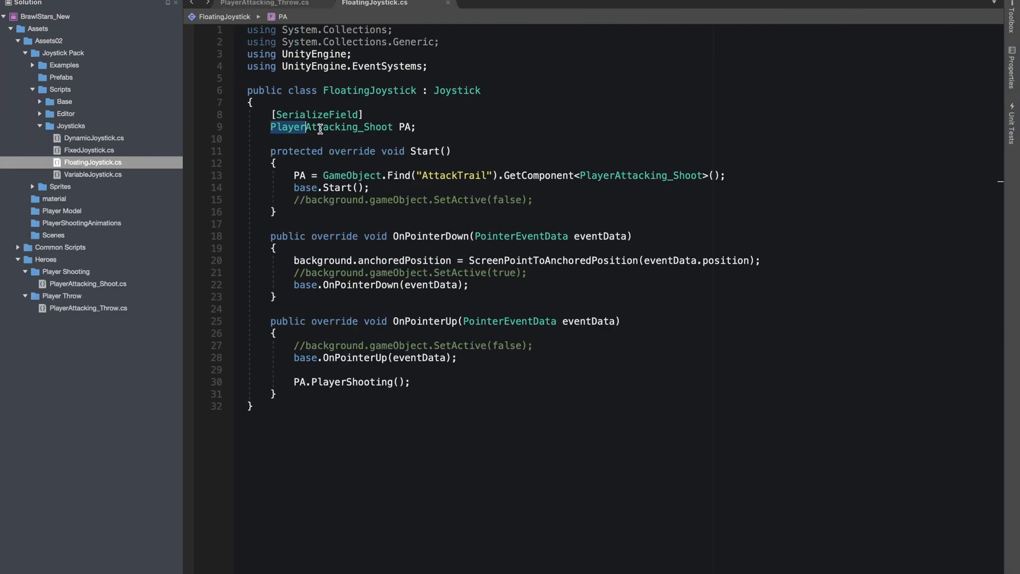
{"action": "double_click", "coordinate": [331, 126]}
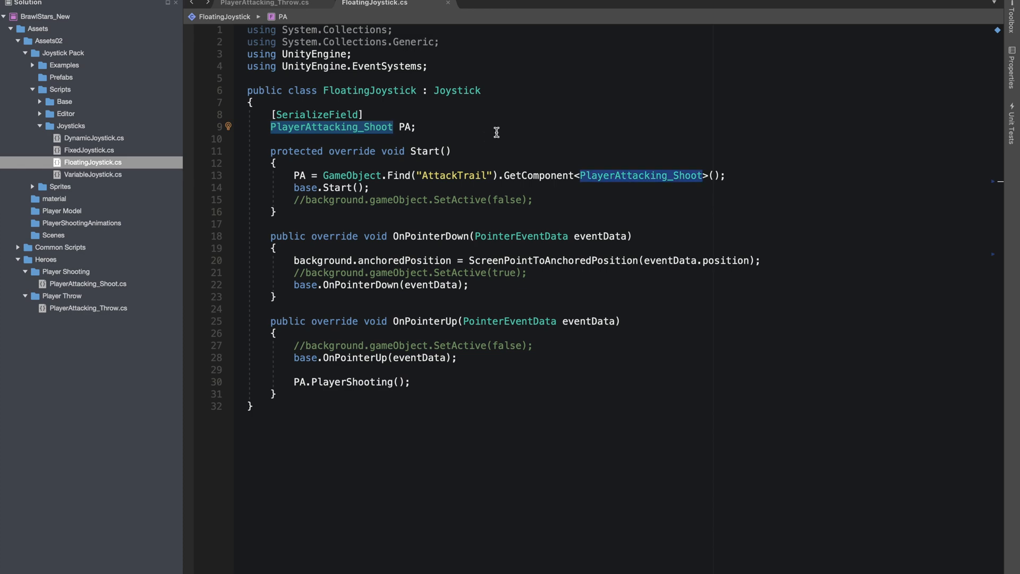
{"action": "mouse_move", "coordinate": [319, 382]}
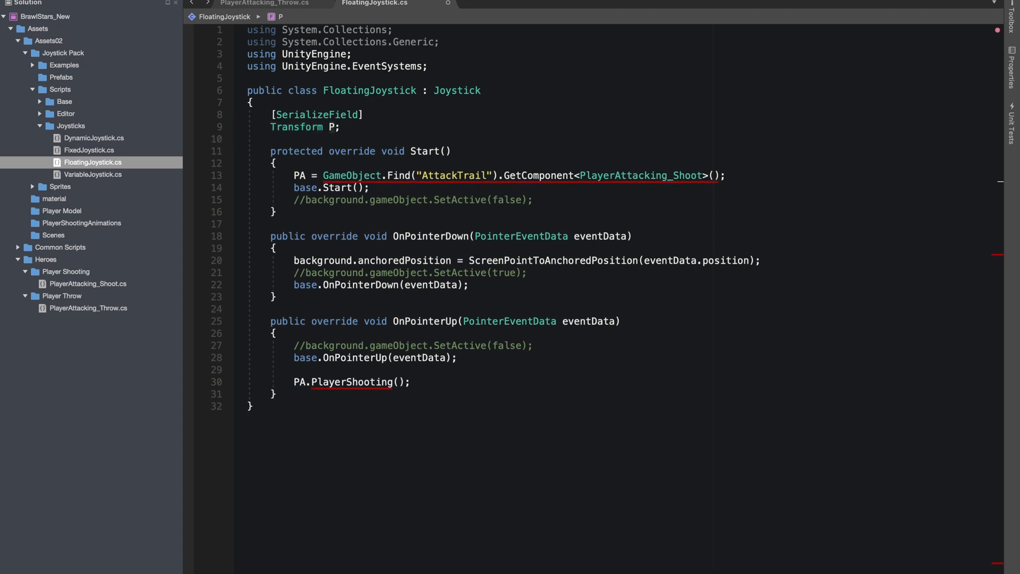
{"action": "type", "text": "layer"}
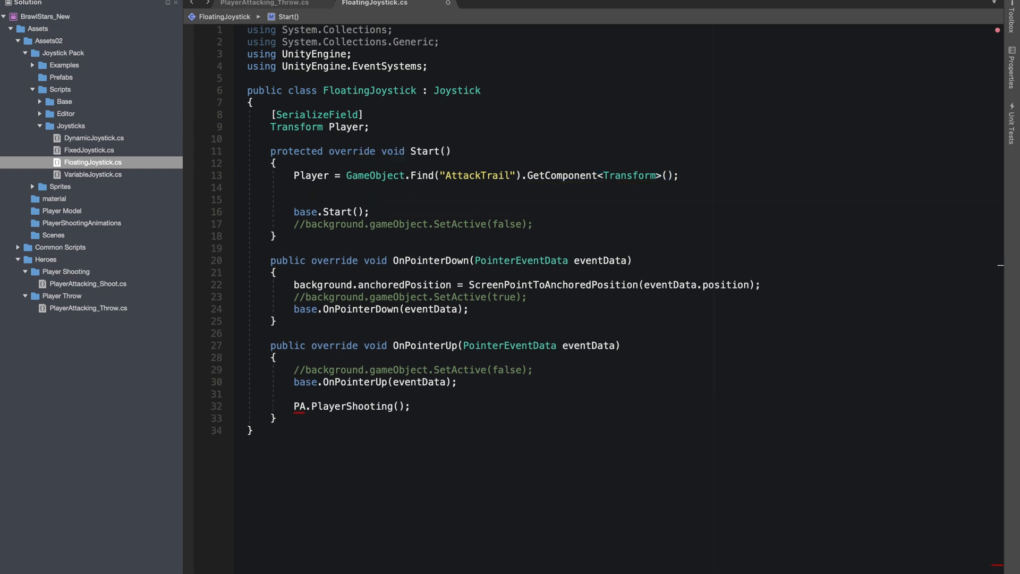
Step: In Start, check Player's attack component with GetComponent and set ShootType to "Shoot"
{"action": "type", "text": "if(Tra"}
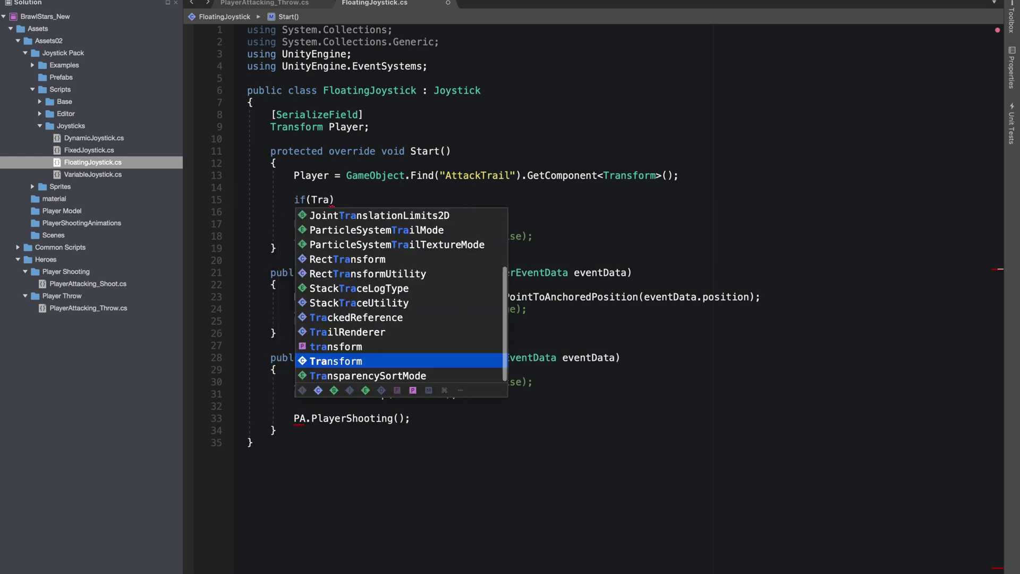
{"action": "type", "text": "player"}
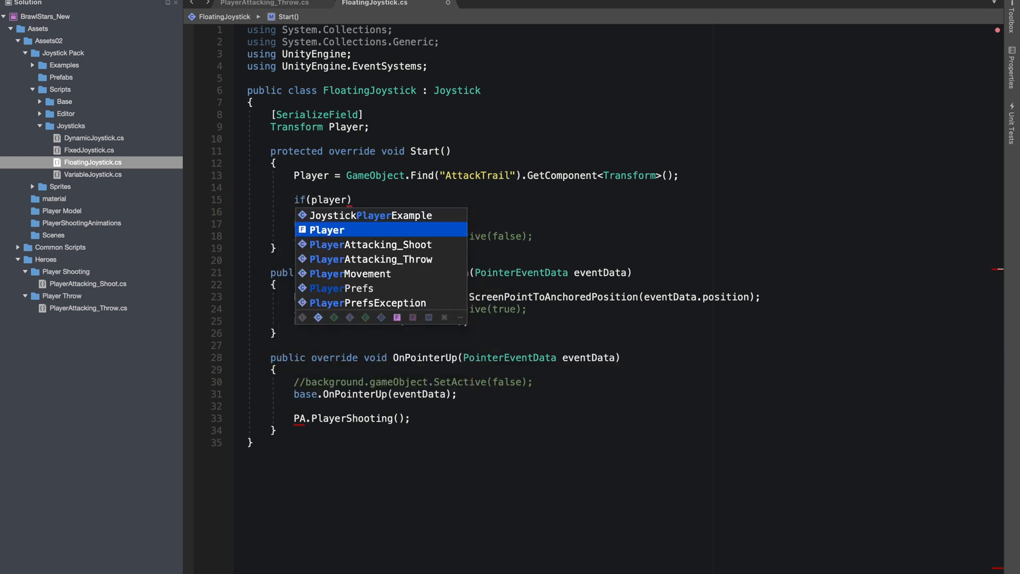
{"action": "type", "text": ".GetComponent"}
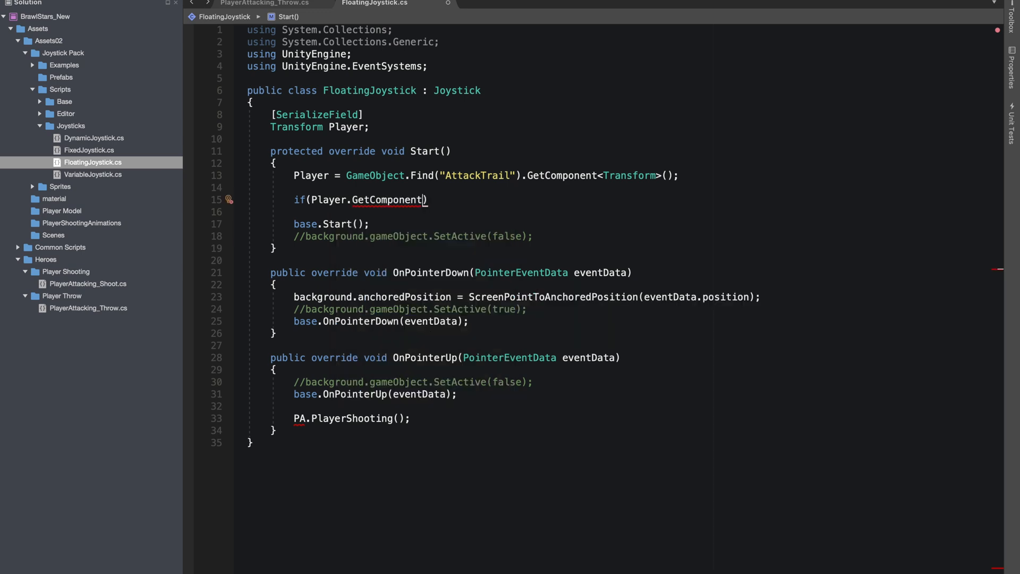
{"action": "type", "text": "<>"}
{"action": "type", "text": "string"}
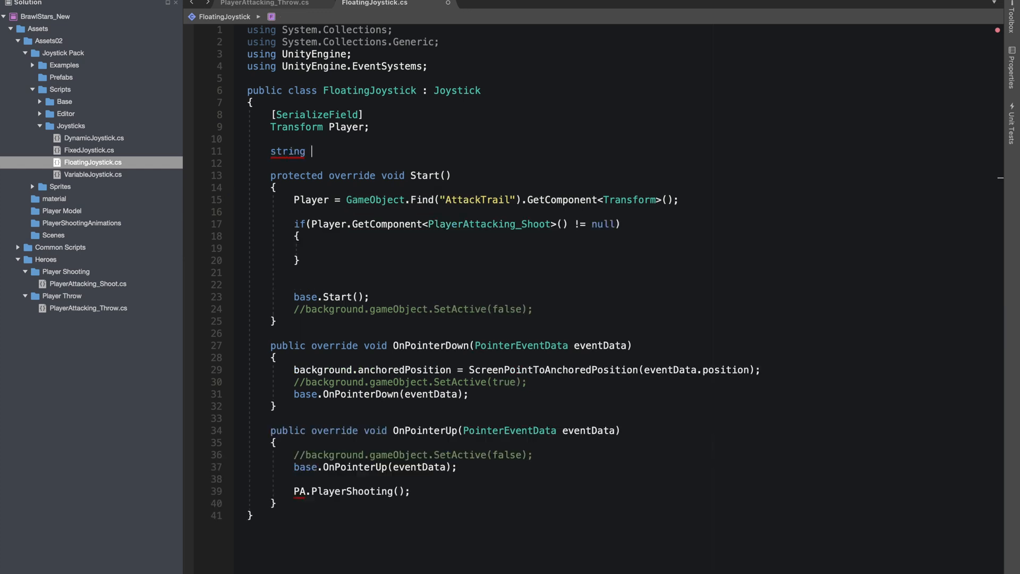
{"action": "type", "text": "ShootType"}
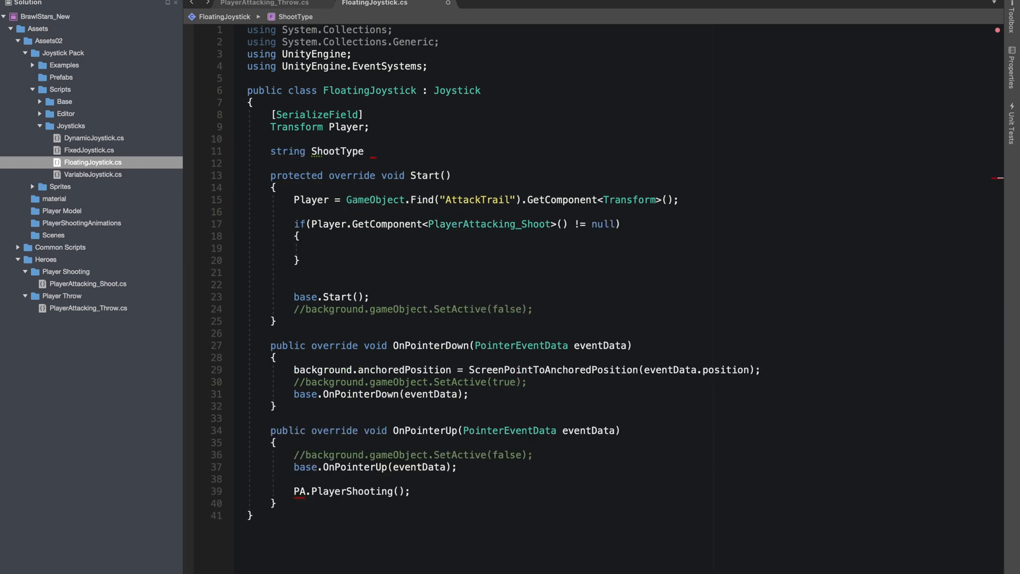
{"action": "type", "text": "Sho"}
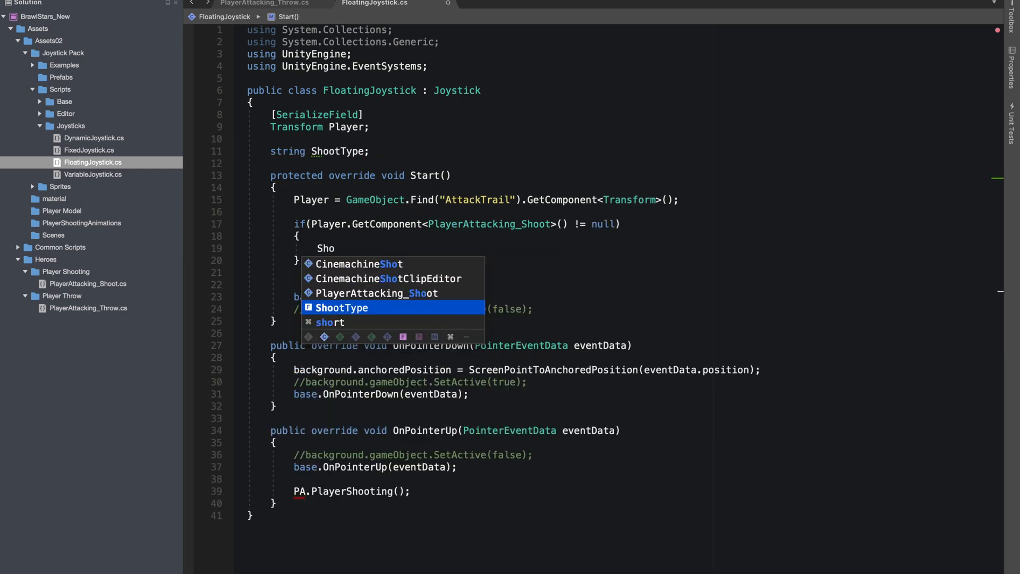
{"action": "key", "text": "Tab"}
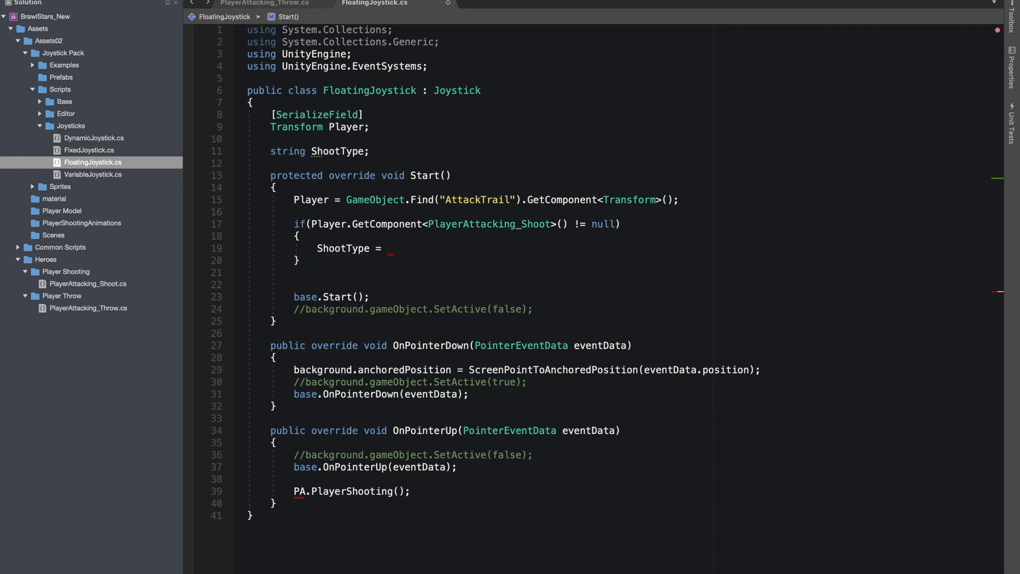
{"action": "type", "text": "s"}
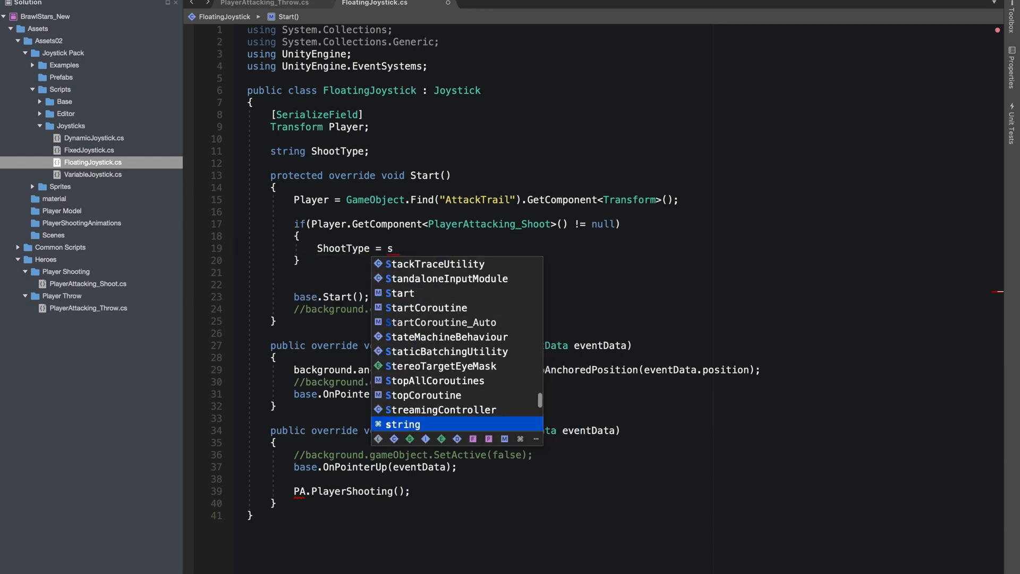
{"action": "type", "text": "\"Shooter\""}
{"action": "type", "text": "ShootType = \"Throw\";"}
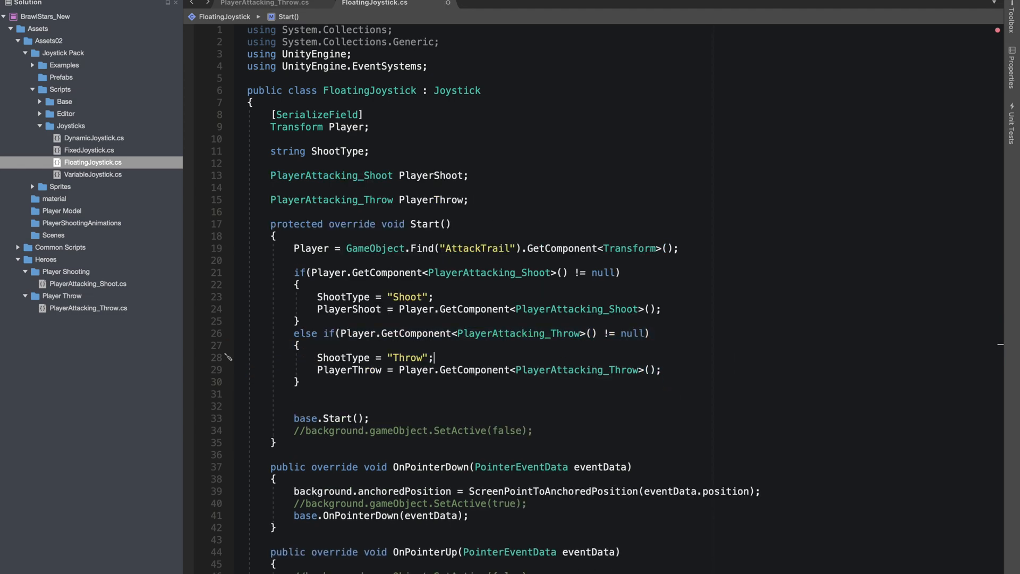
Step: In OnPointerUp's ShootType switch, call PlayerShoot.PlayerShooting() for the Shoot case
{"action": "scroll", "scroll_direction": "down", "scroll_amount": 3}
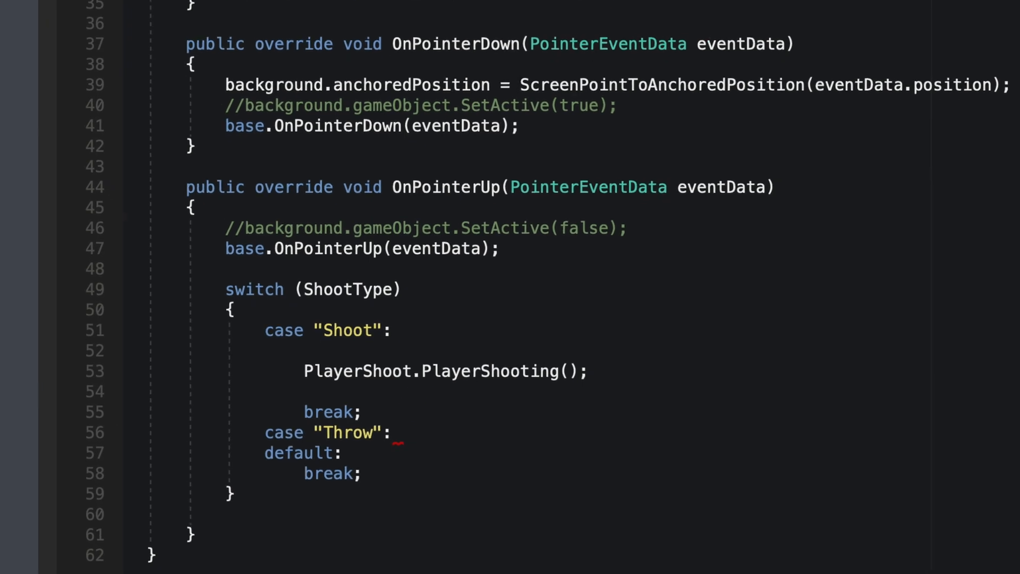
{"action": "type", "text": "PlayerAnimator;"}
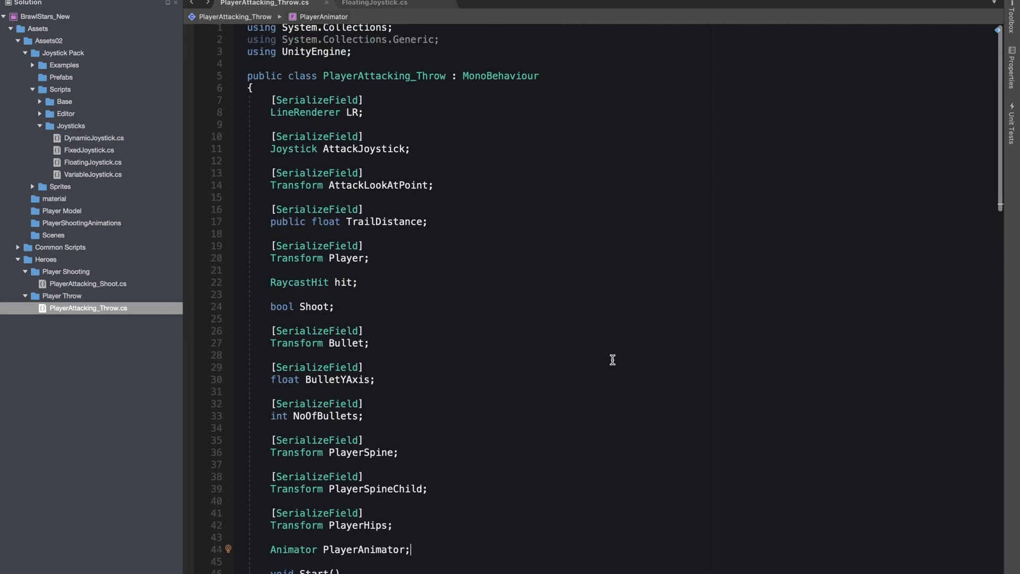
{"action": "scroll", "scroll_direction": "down", "scroll_amount": 3}
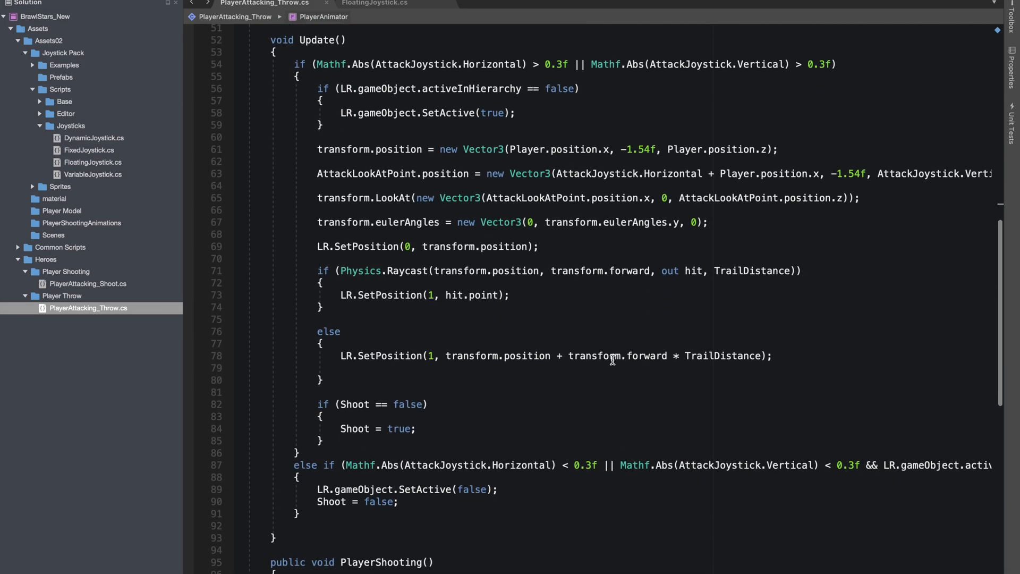
{"action": "scroll", "scroll_direction": "down", "scroll_amount": 3}
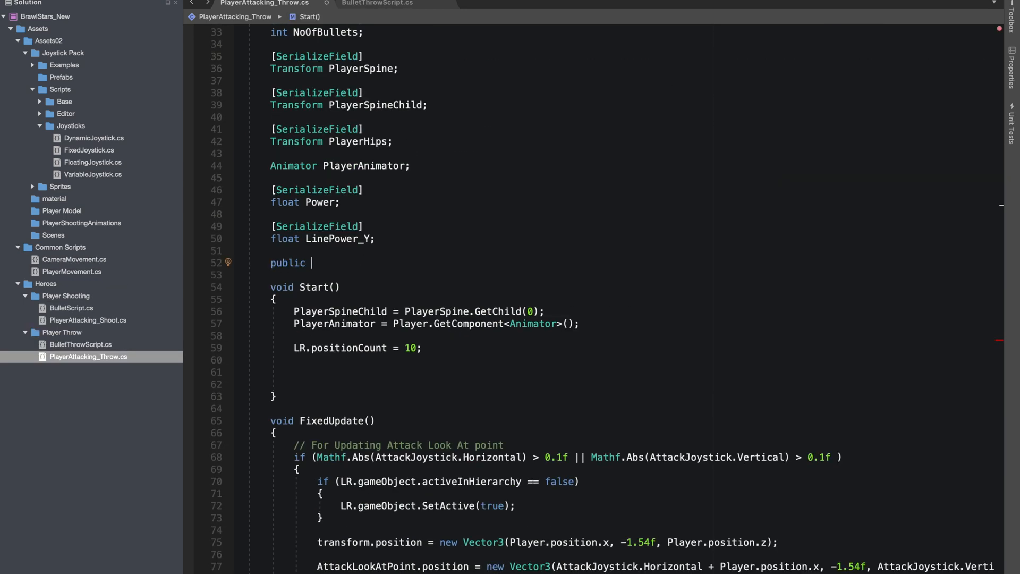
Step: Declare public Vector3[] BulletPoints and create it as new Vector3[9] in Start
{"action": "type", "text": "Vector3["}
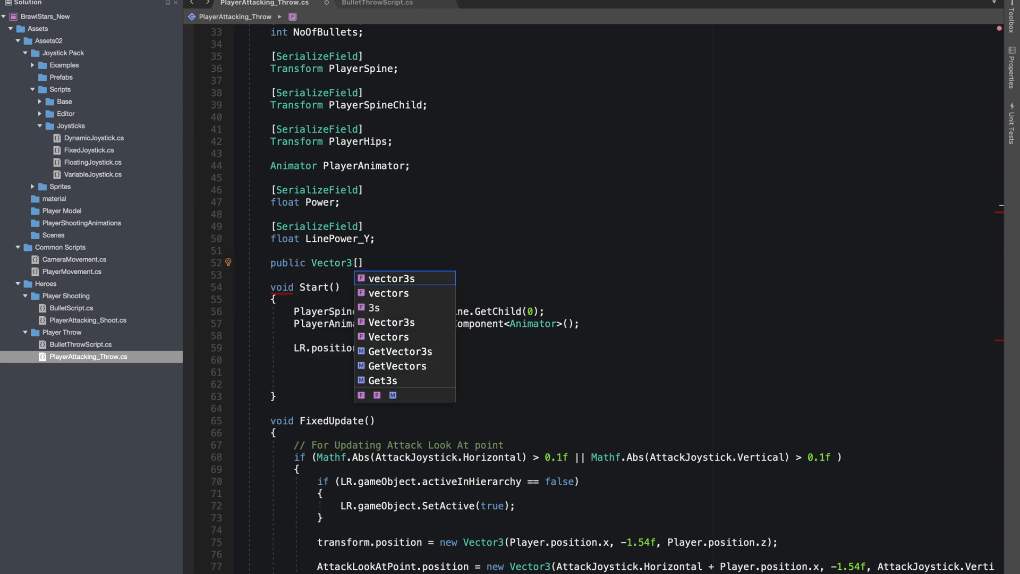
{"action": "type", "text": "BulletPoints;"}
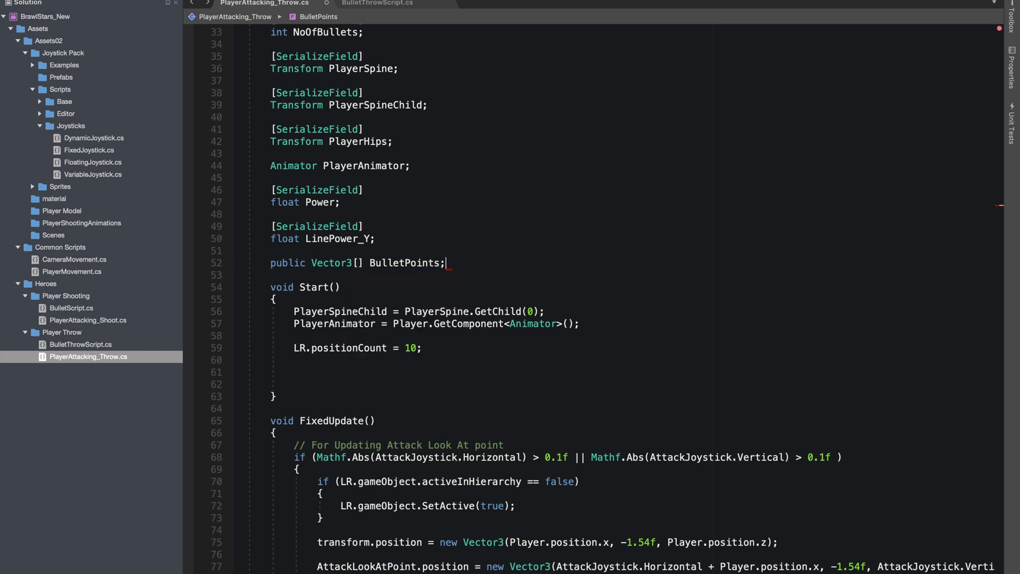
{"action": "type", "text": "B"}
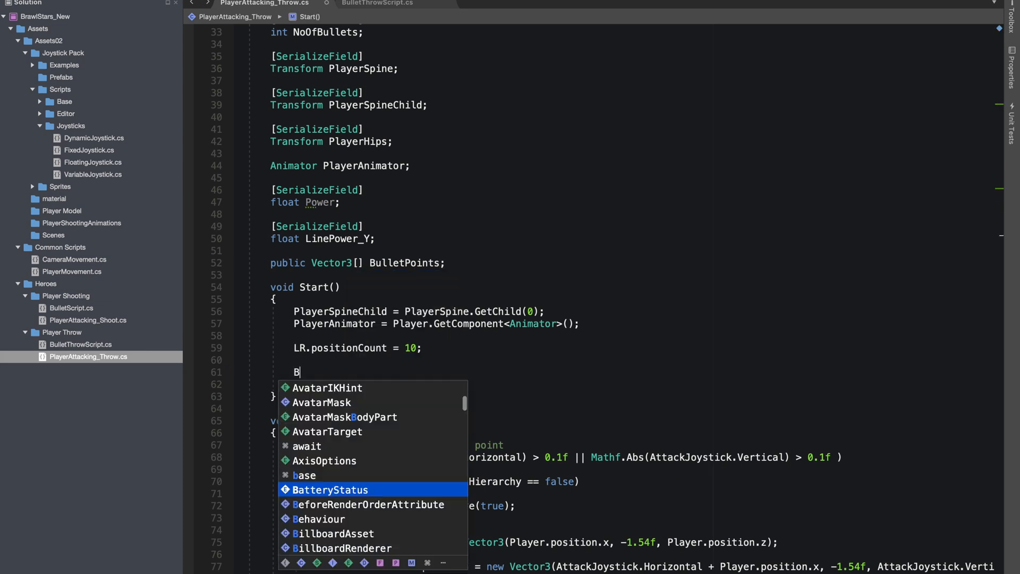
{"action": "type", "text": "ulletPoints"}
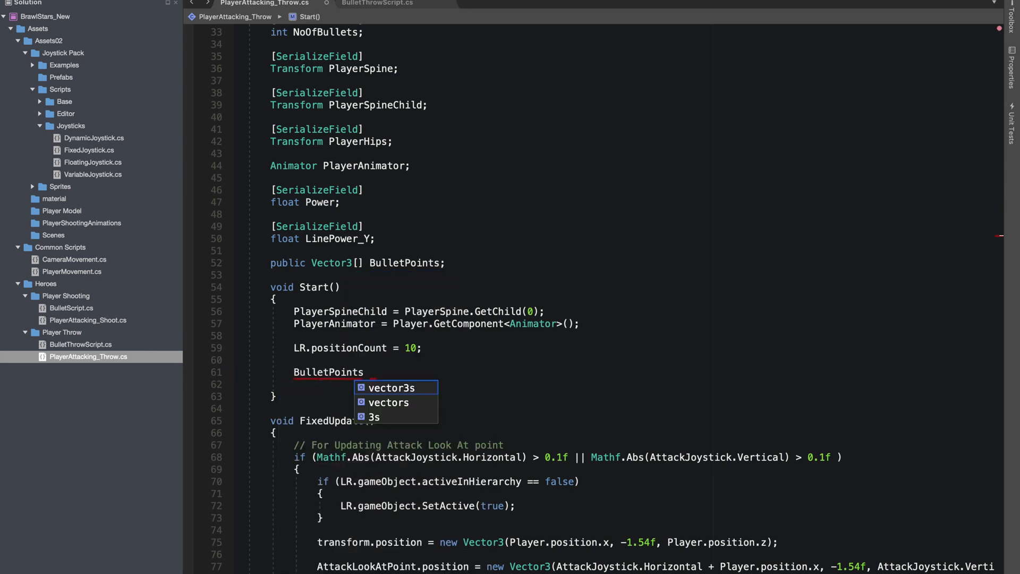
{"action": "type", "text": "= new Vector3"}
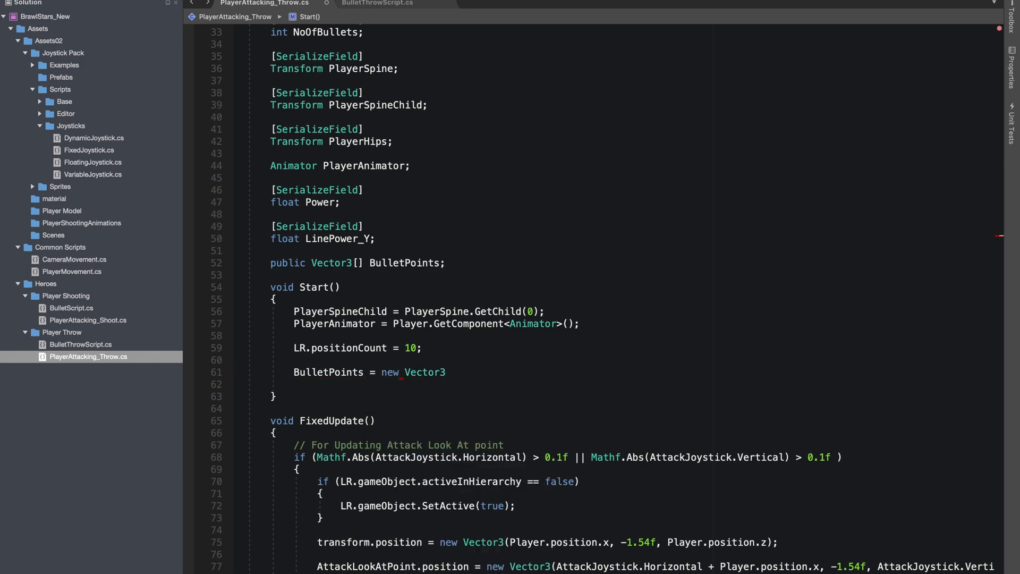
{"action": "type", "text": "[9];"}
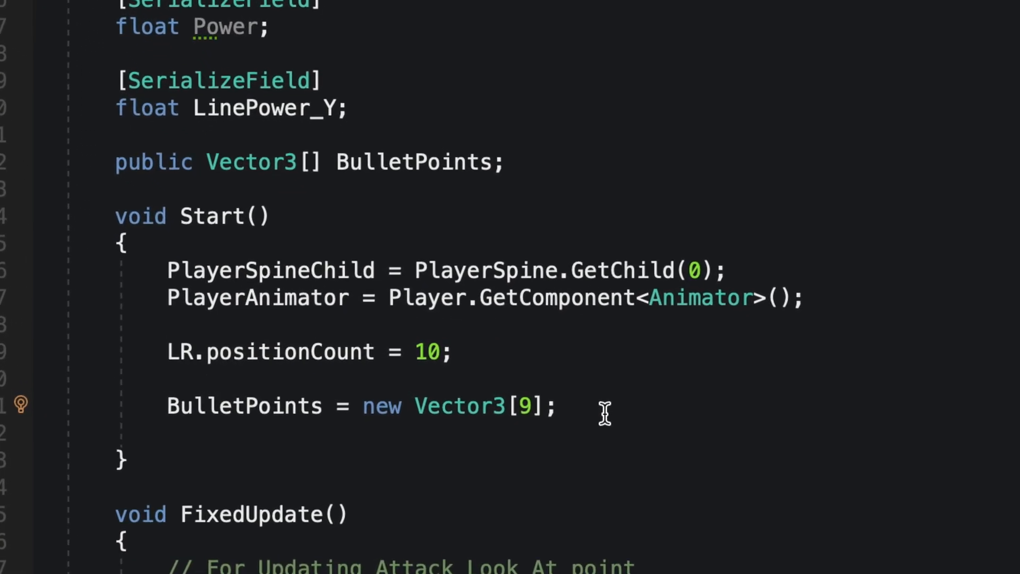
{"action": "scroll", "scroll_direction": "up", "scroll_amount": 3}
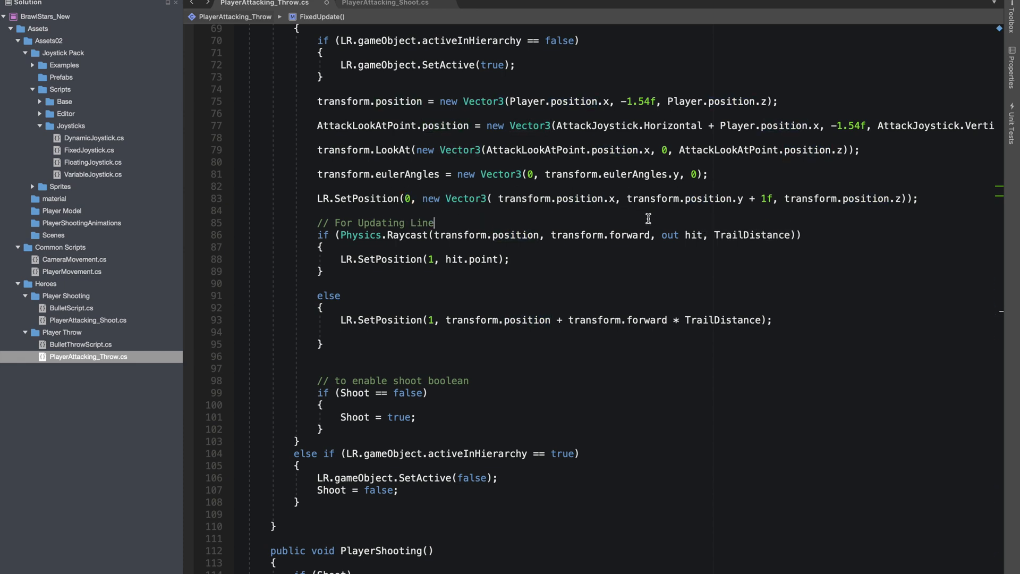
{"action": "mouse_move", "coordinate": [620, 199]}
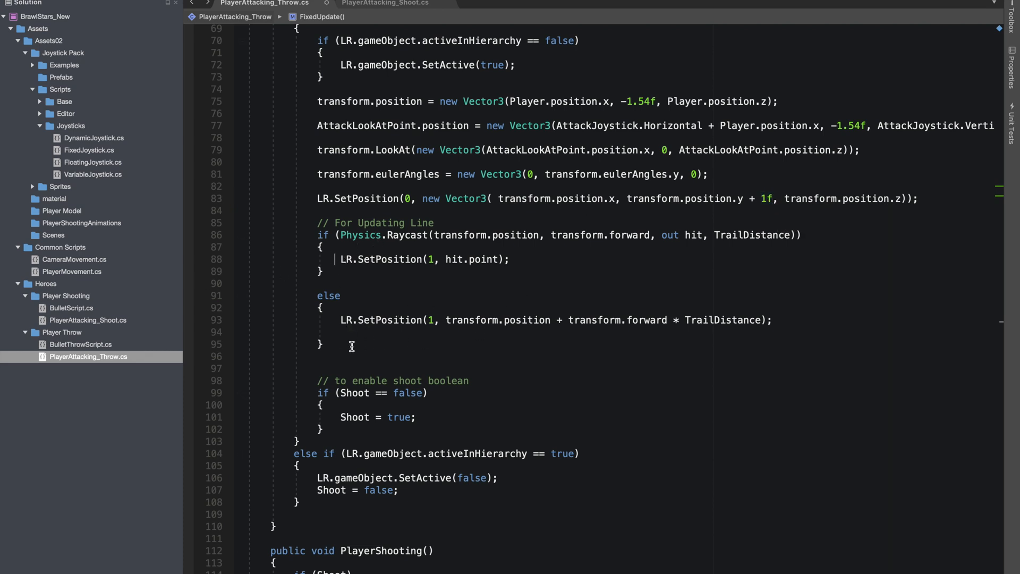
Step: Delete FixedUpdate's Physics.Raycast if/else block and insert an empty for loop snippet
{"action": "left_click_drag", "start_coordinate": [317, 235], "coordinate": [323, 344]}
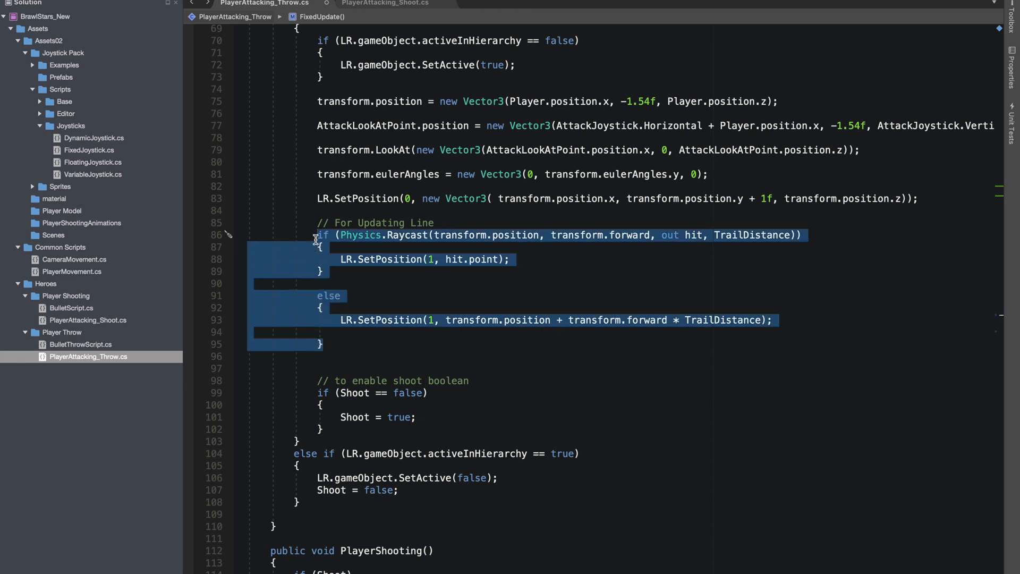
{"action": "key", "text": "Delete"}
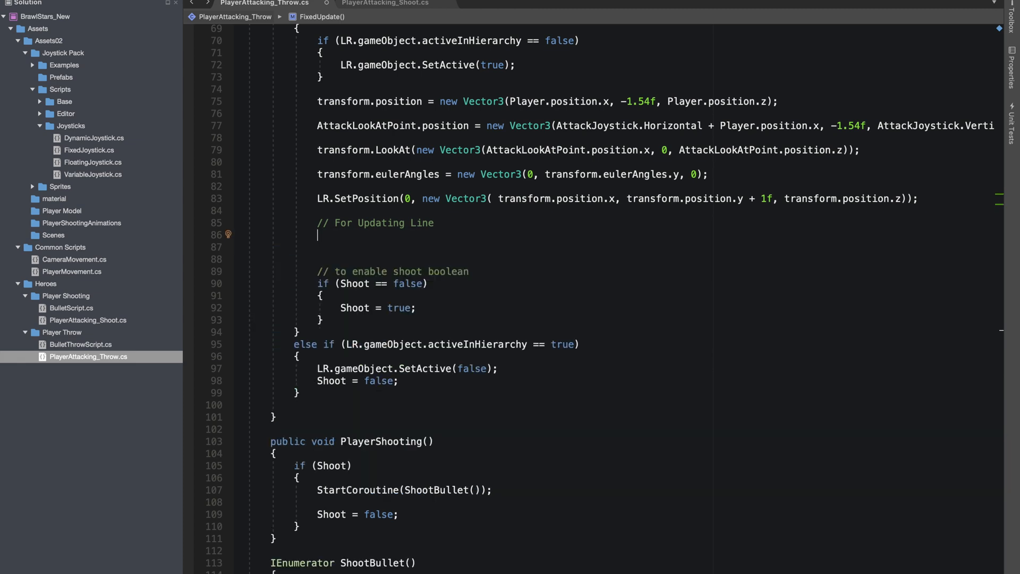
{"action": "type", "text": "for"}
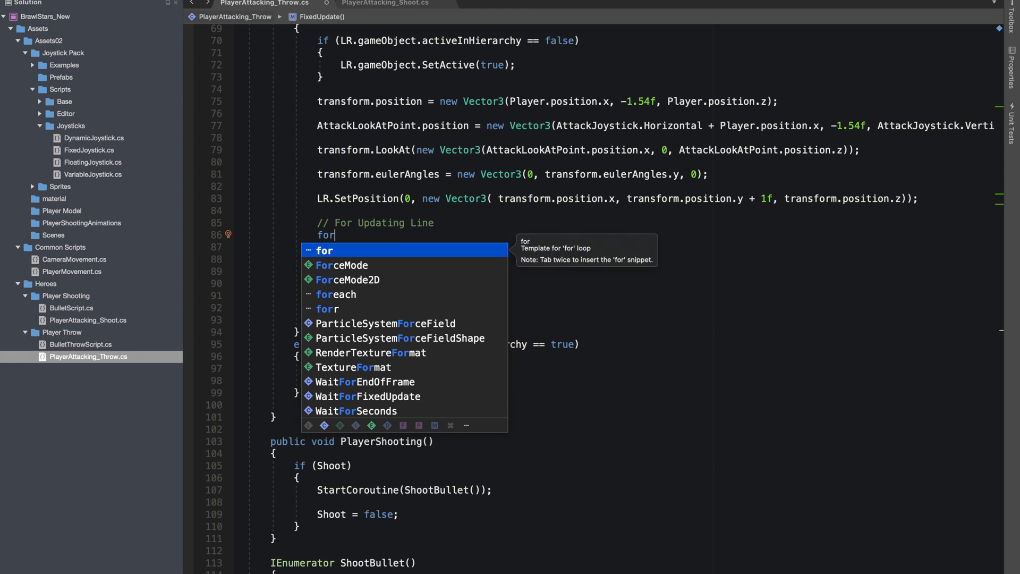
{"action": "key", "text": "Tab"}
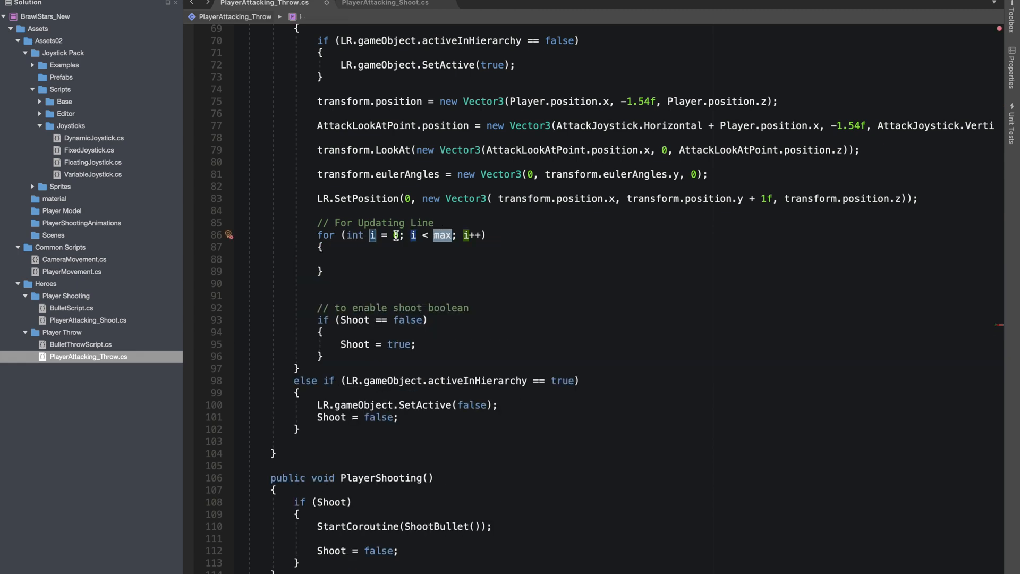